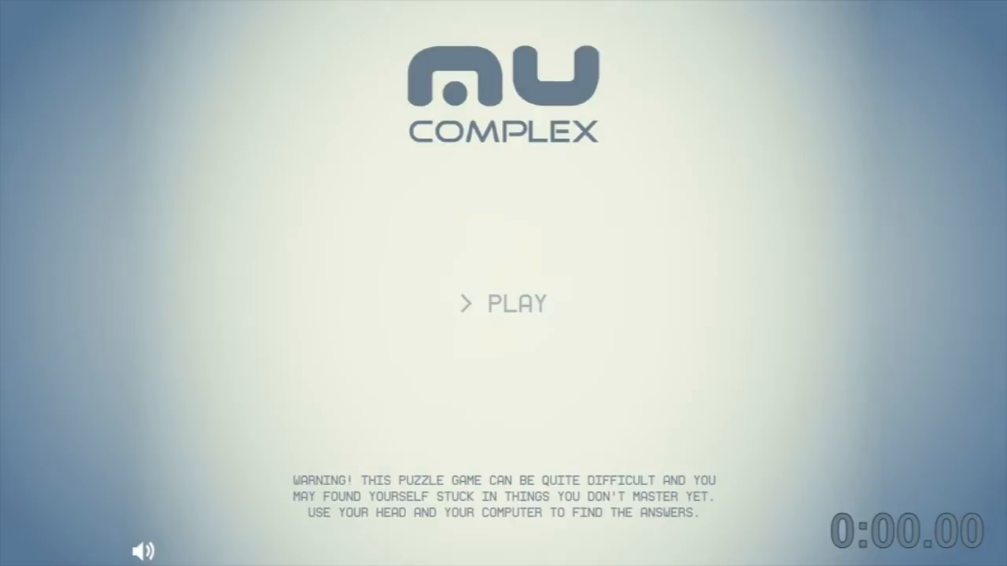
Start Mu Complex by choosing PLAY on the title screen.
click(516, 303)
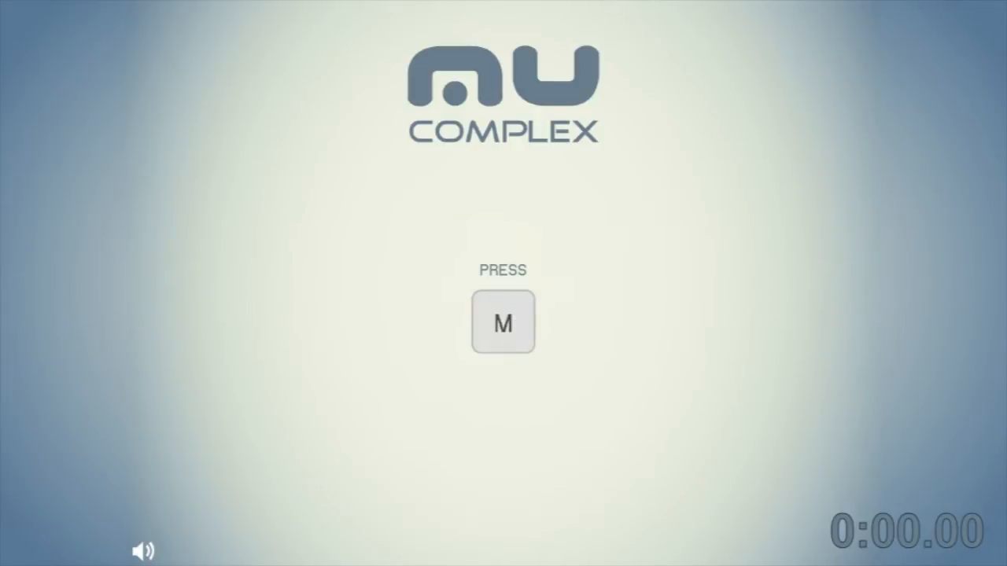
key(m)
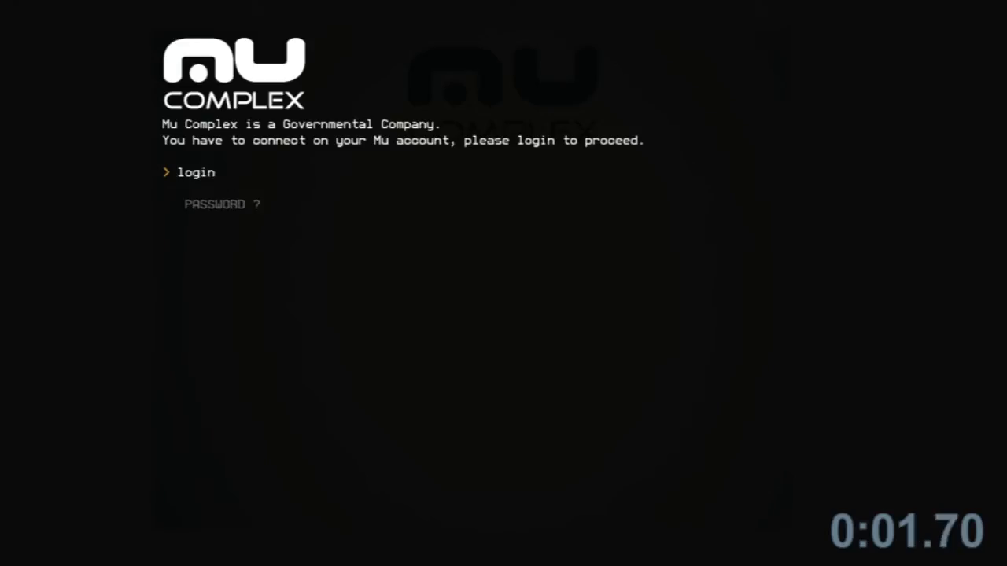
text(bruce)
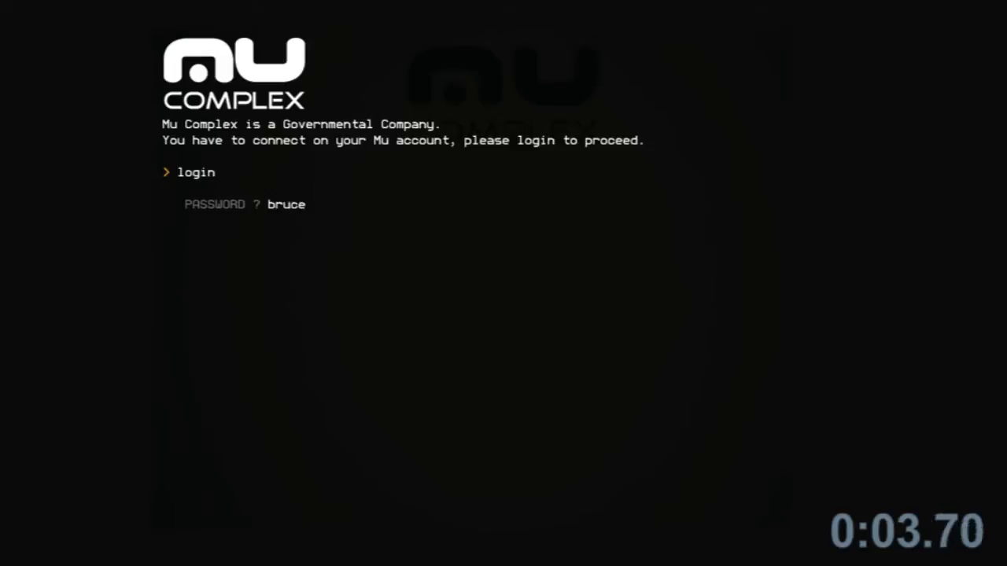
key(Return)
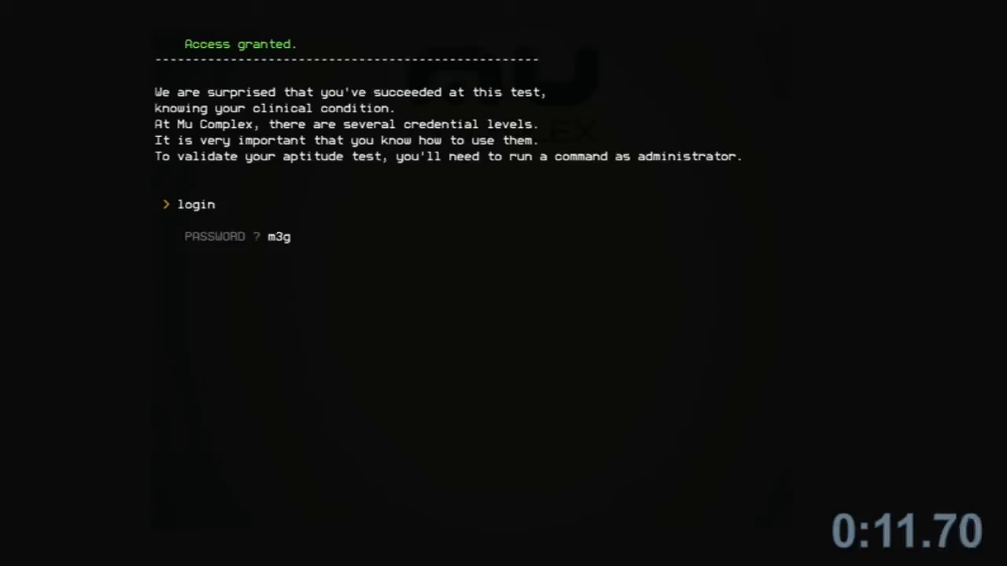
text(4pa)
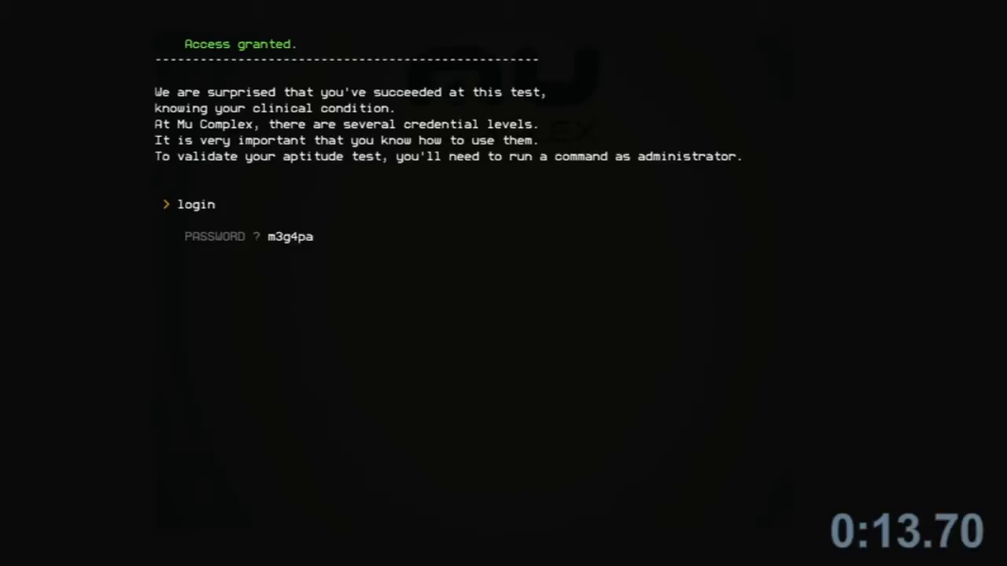
key(Return)
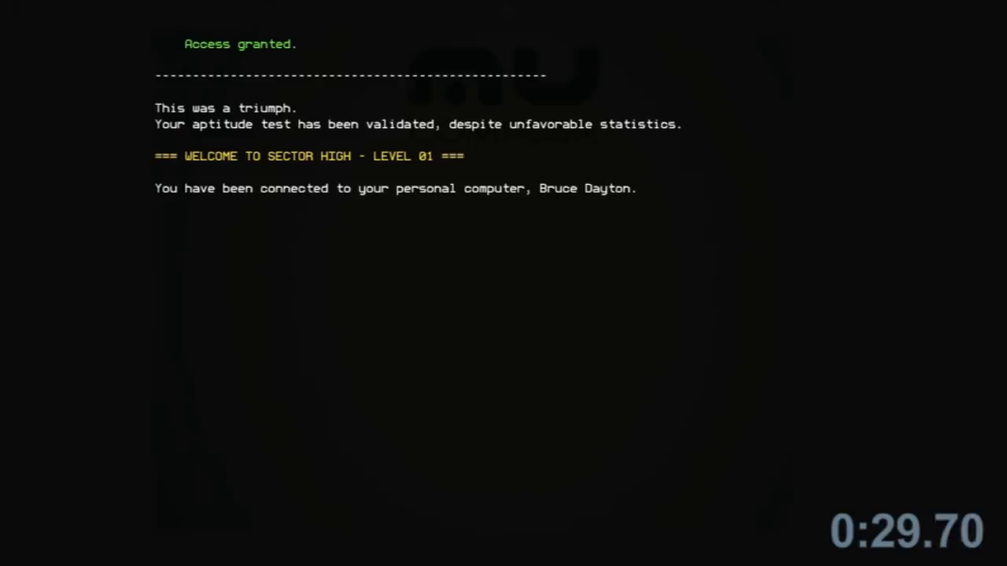
text(unlock)
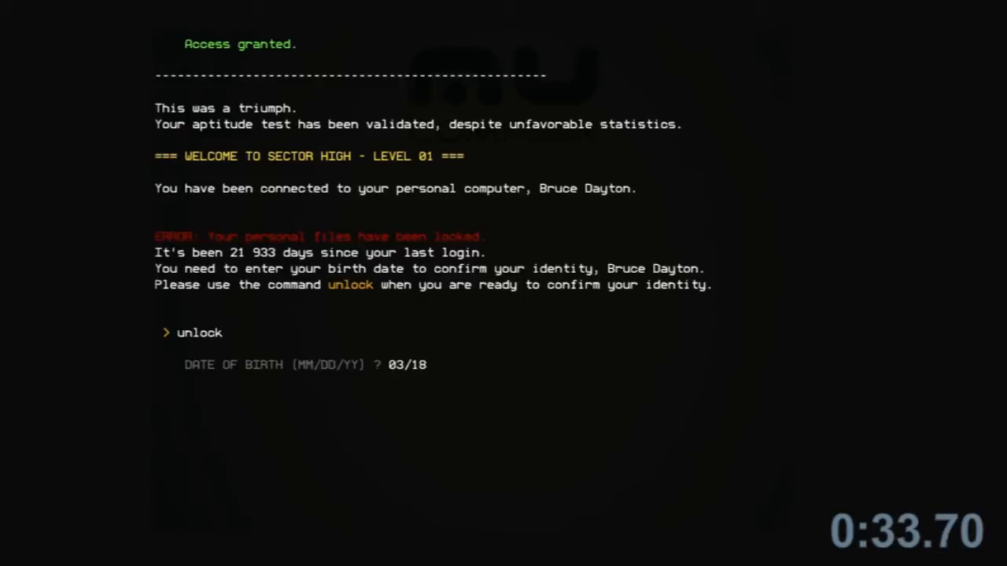
text(/347)
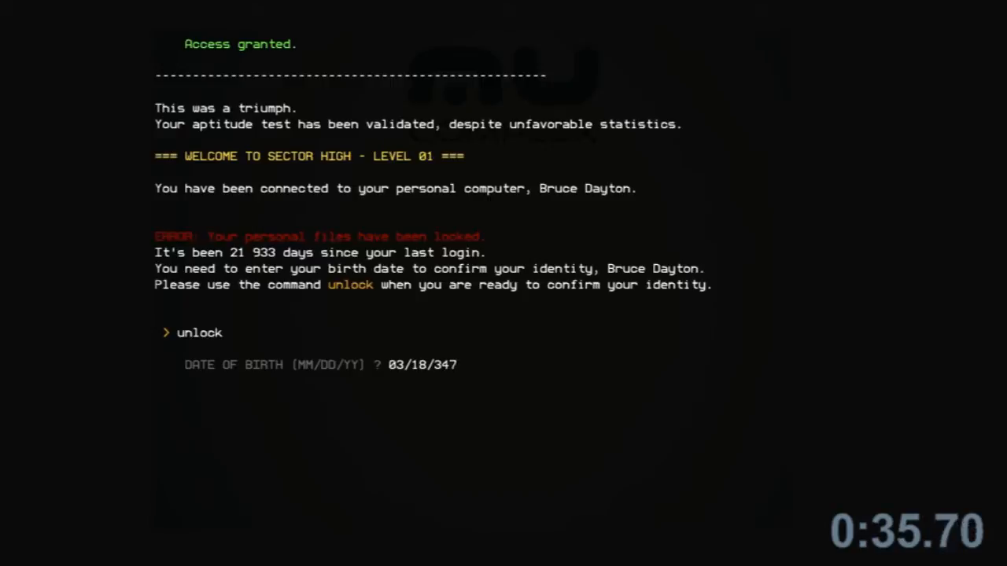
key(Return)
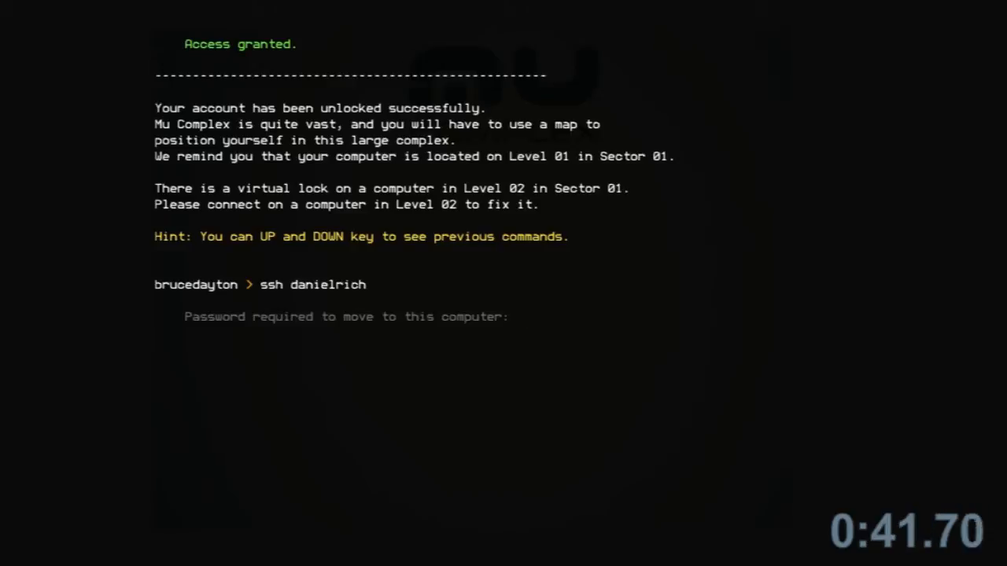
text(half0099)
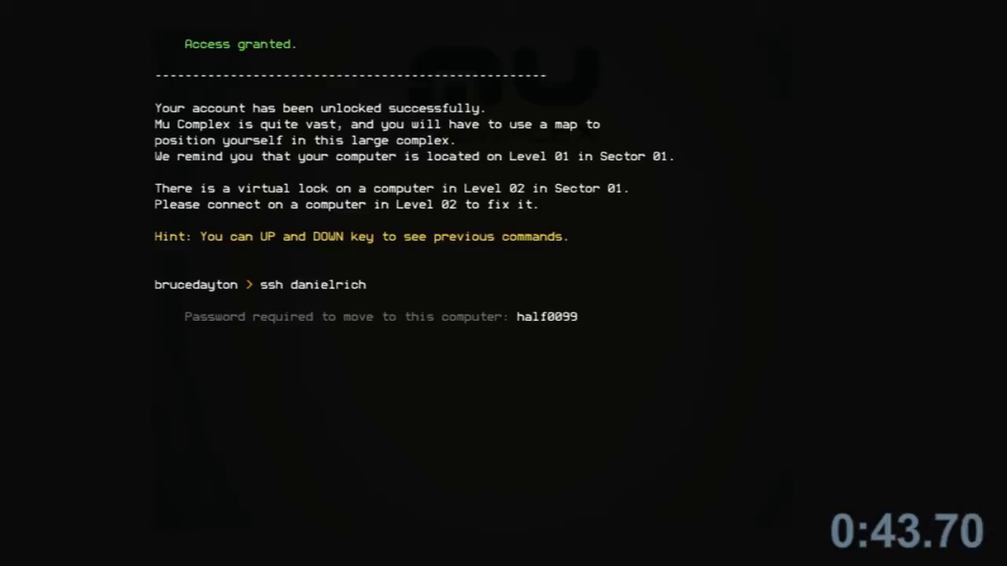
key(Return)
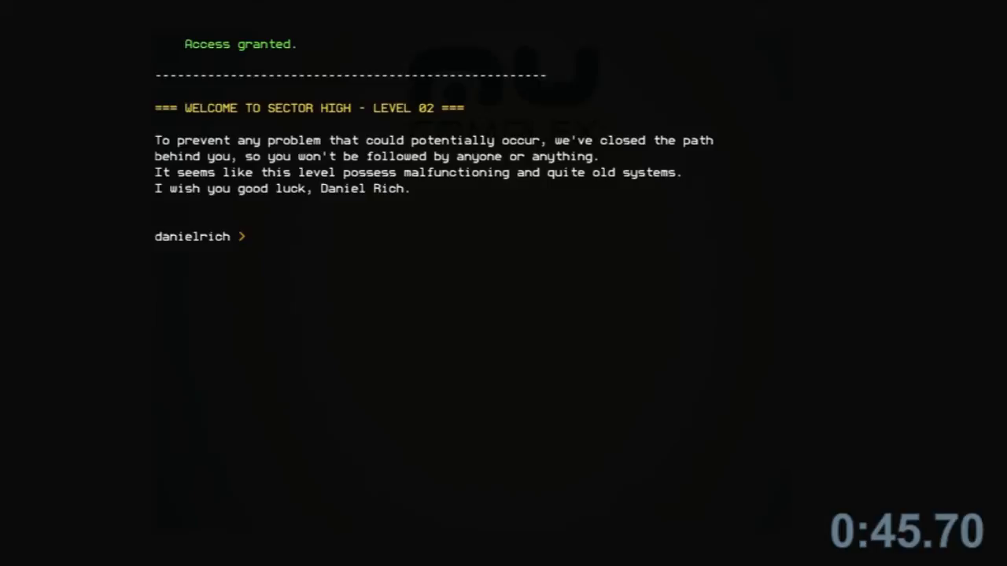
text(ssh ccm_02)
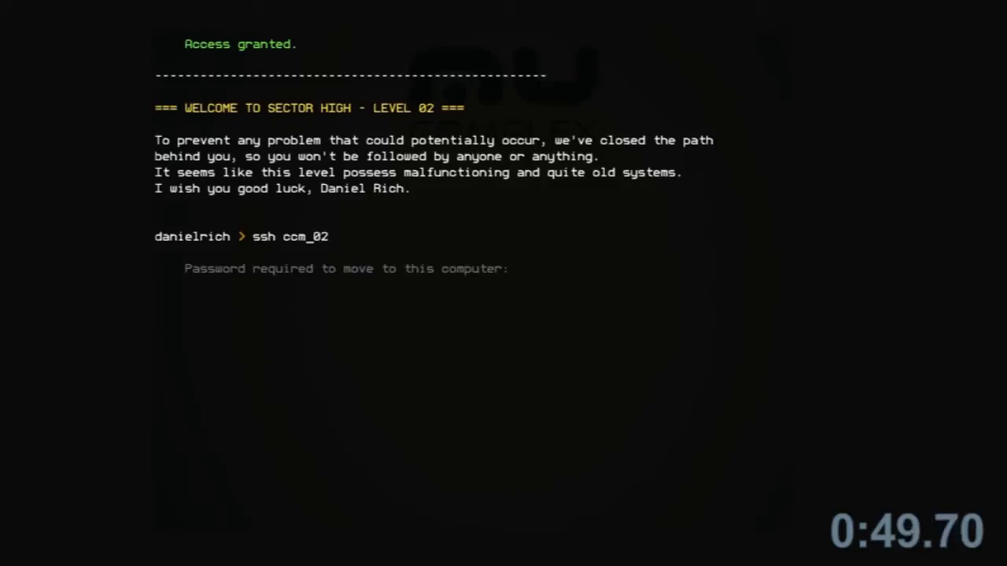
text(00ADMIN)
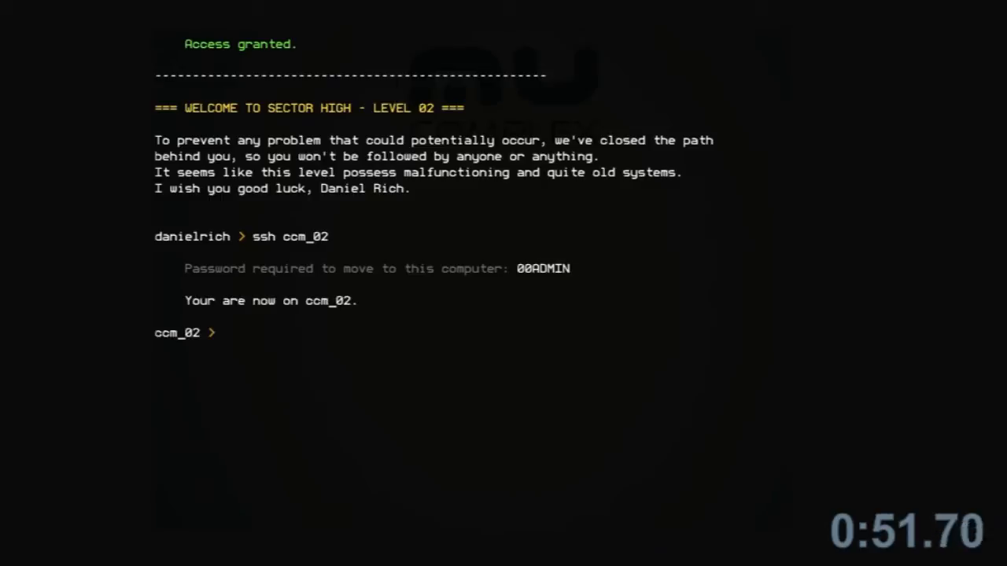
text(switch)
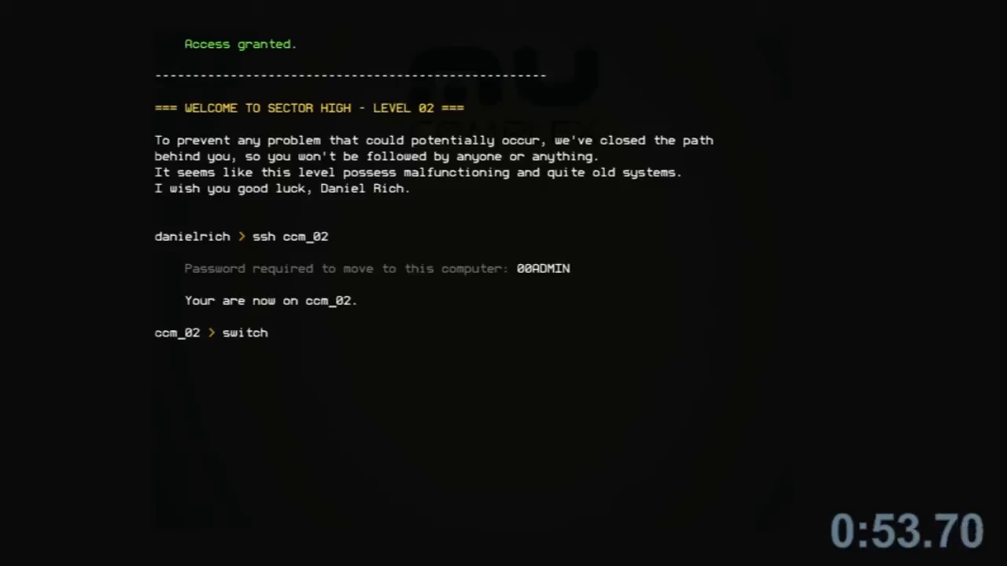
text(security)
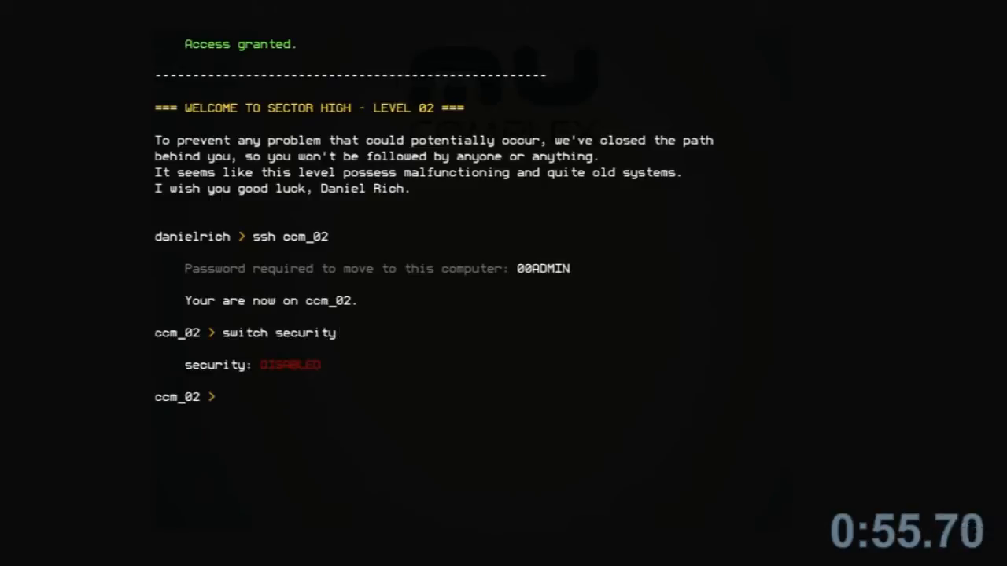
text(switch power r)
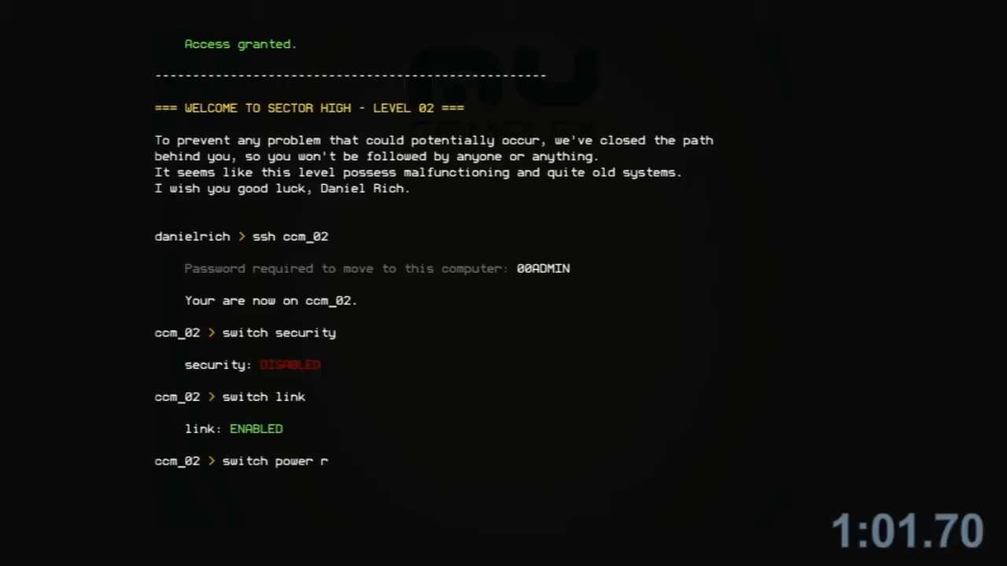
text(ichardmills)
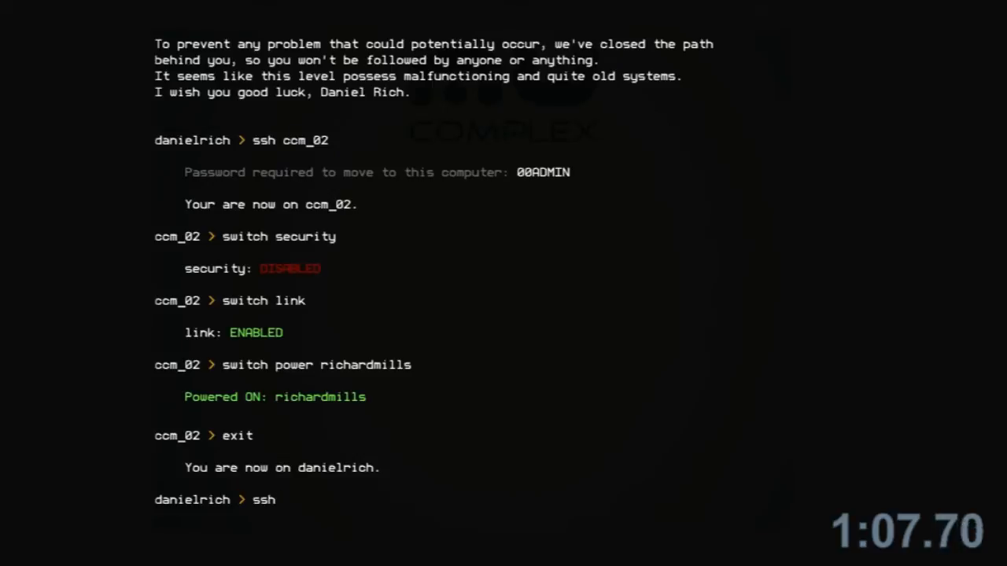
text(richardmills)
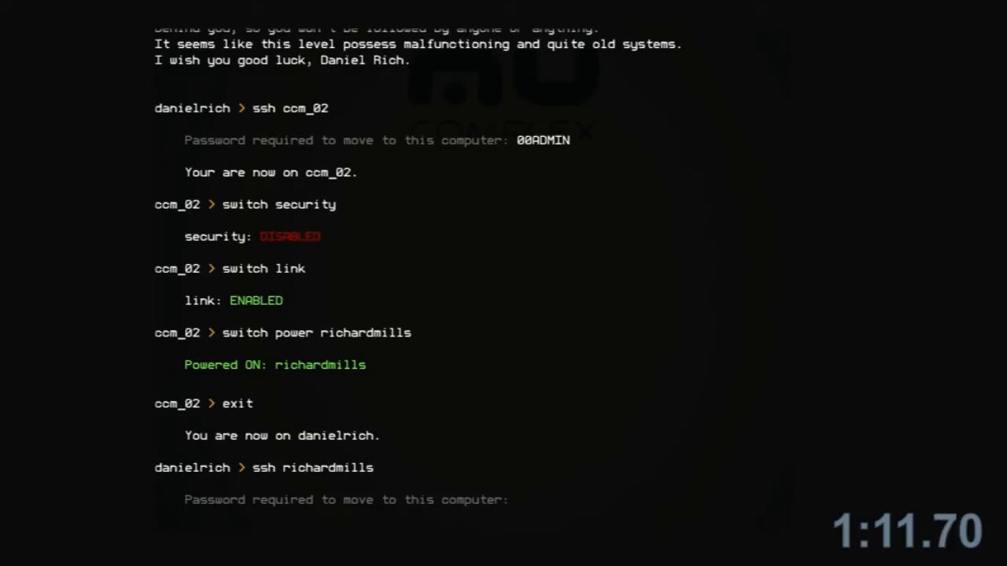
text(1littl)
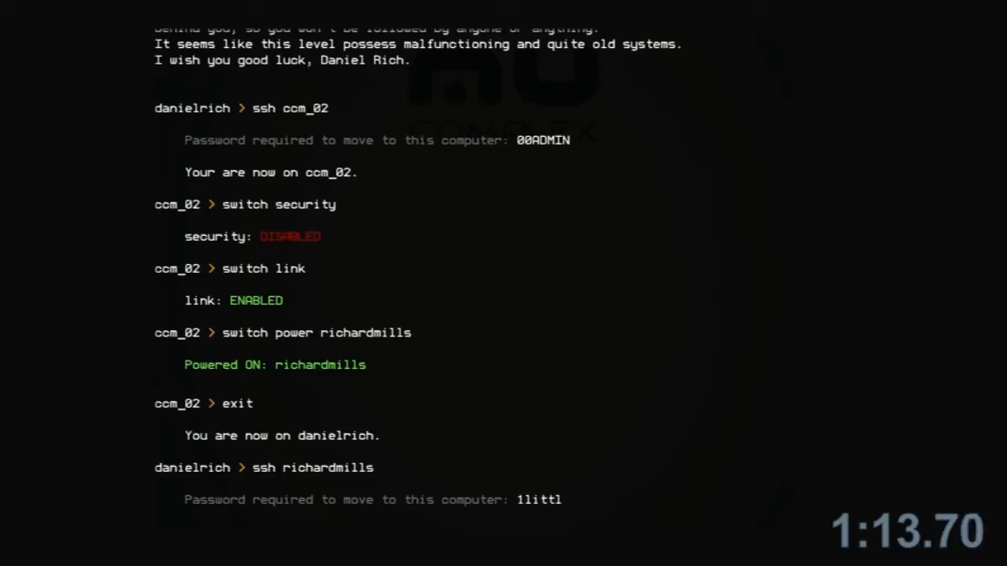
text(educ)
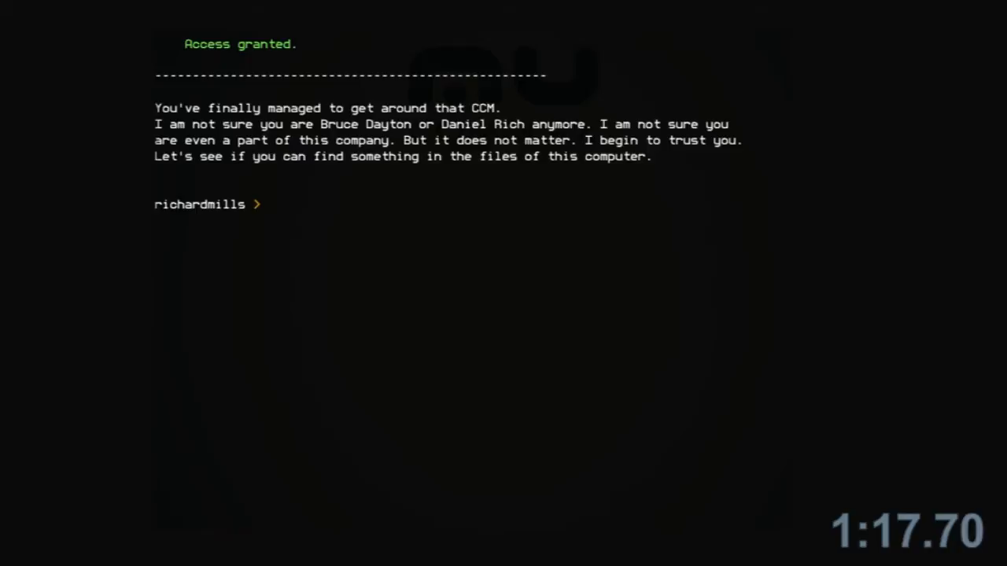
Decrypt introduction.mp3 on richardmills with its password.
text(cat)
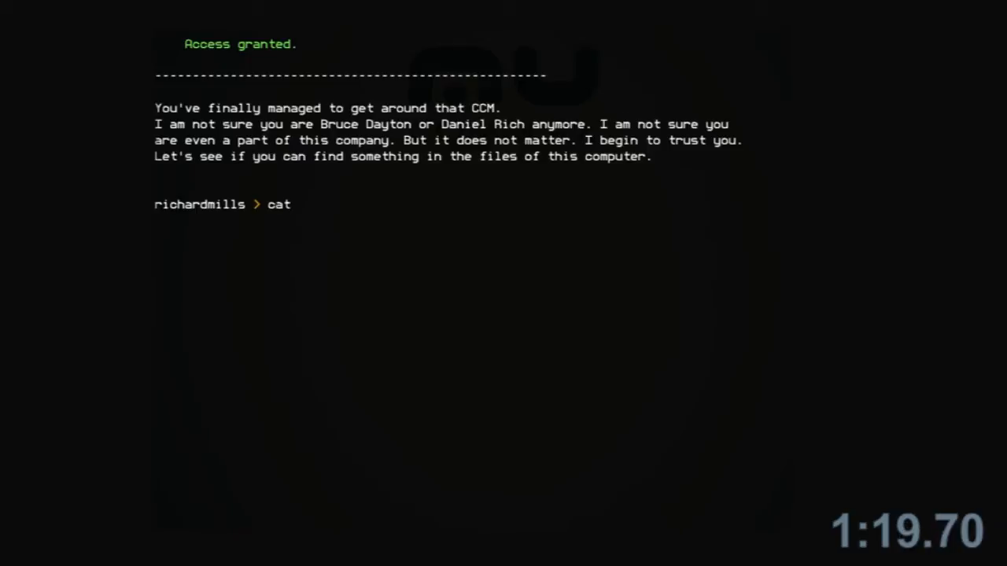
text(introduction.mp3)
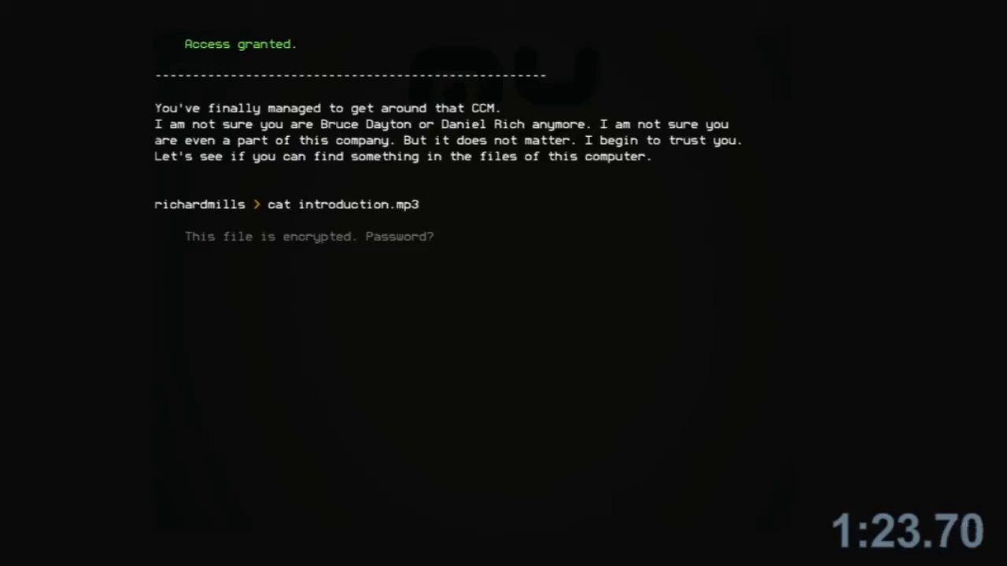
text(iam)
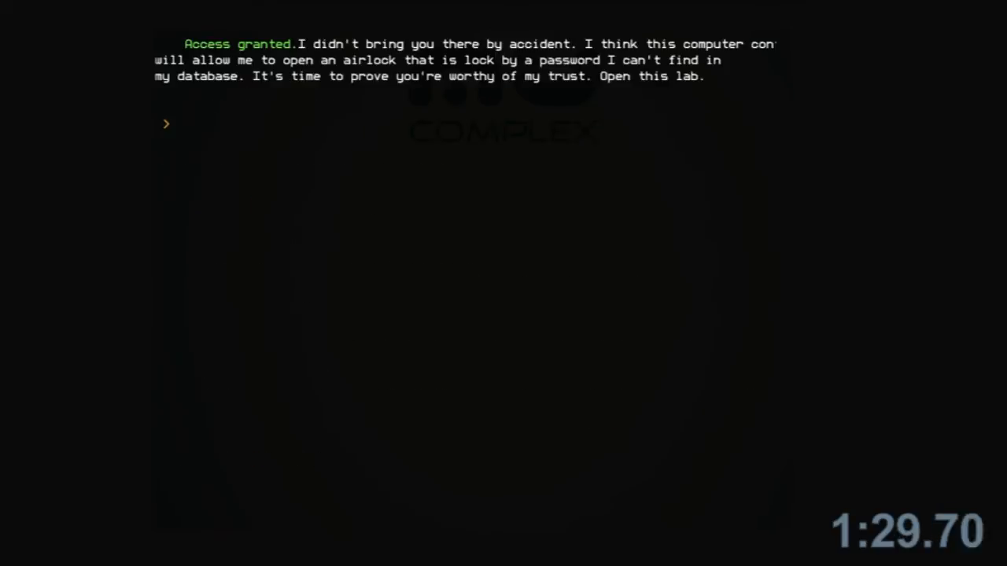
text(login)
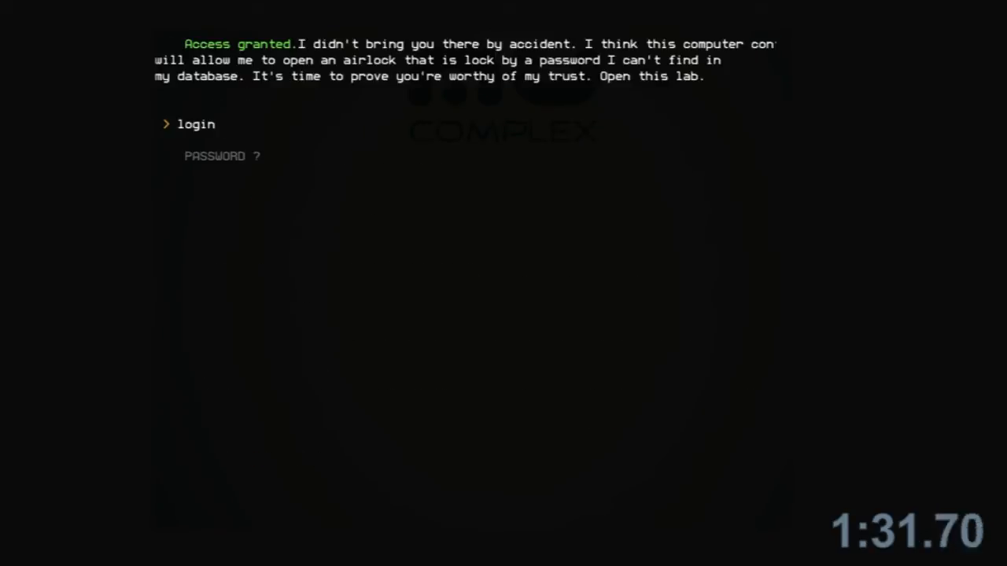
text(admiral)
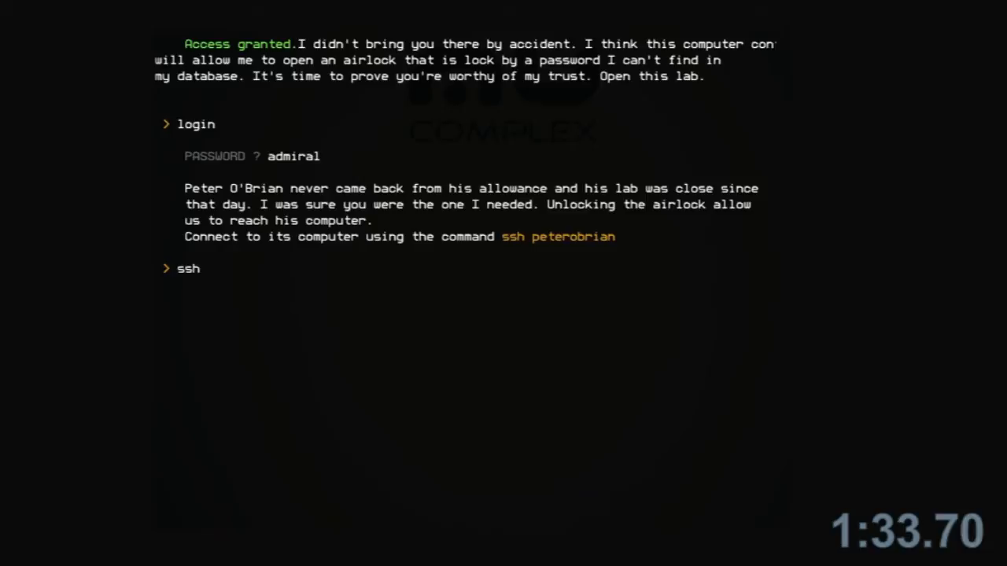
text(p)
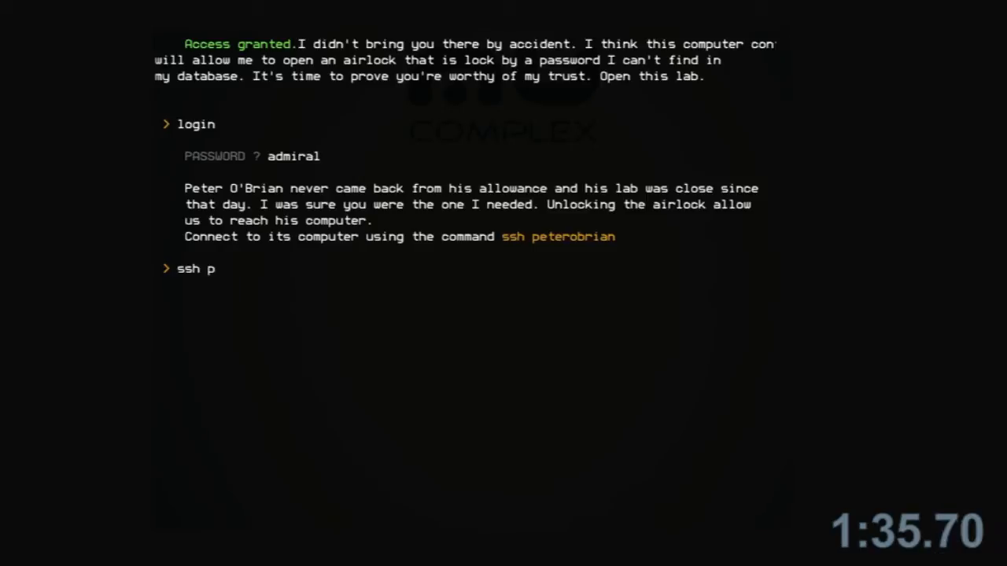
text(eterobrian)
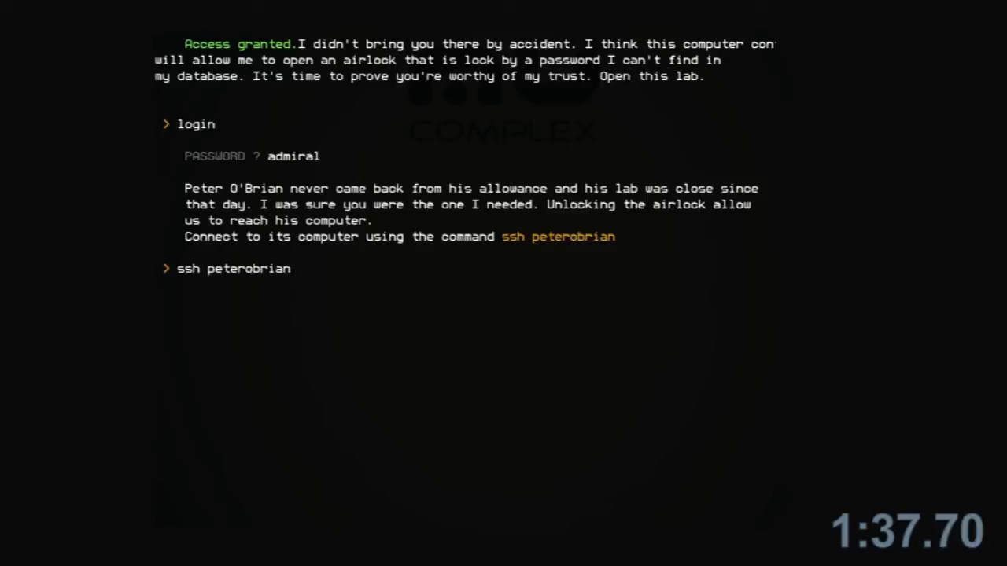
Connect to peterobrian and unlock its files.
key(Return)
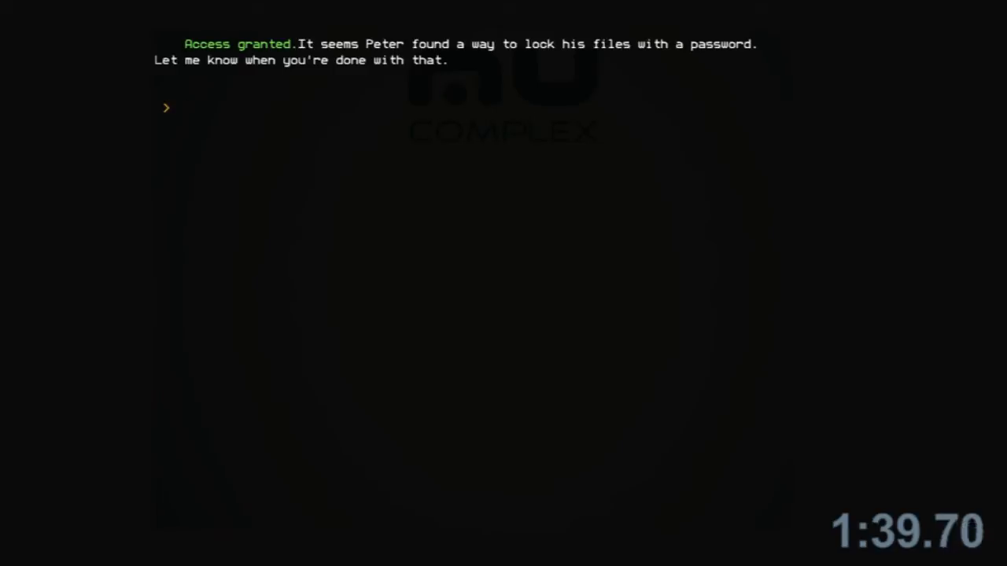
text(unlock)
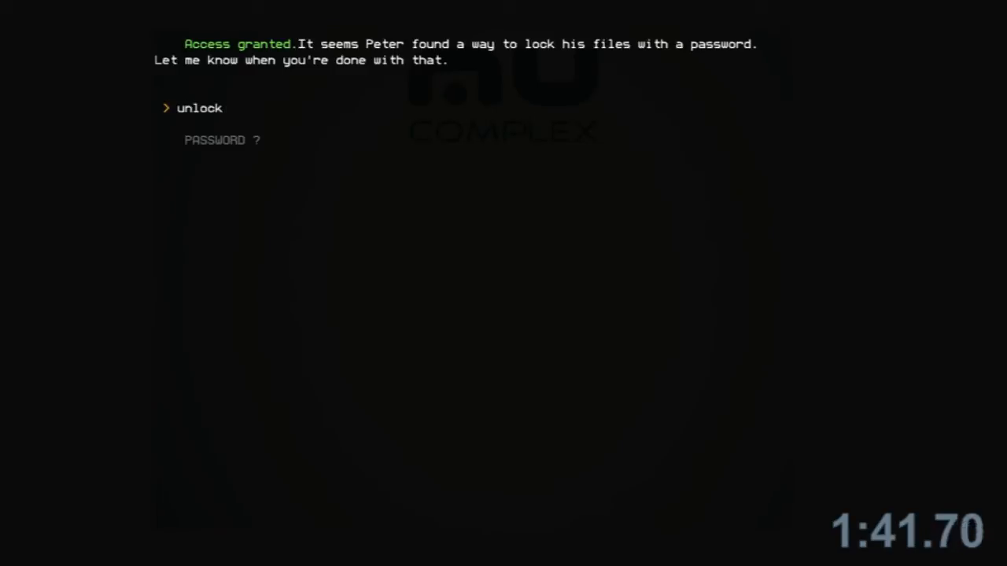
text(peterobrian)
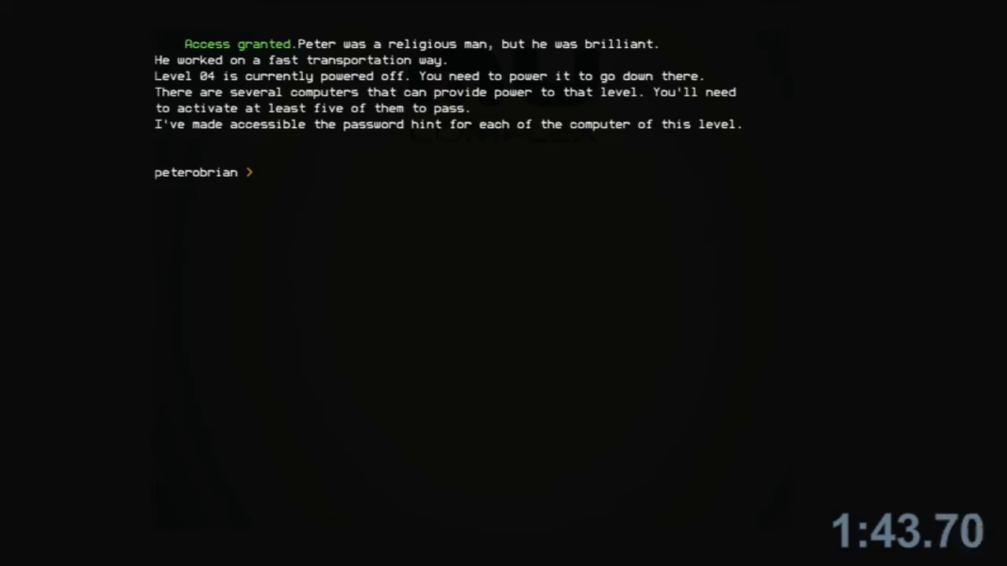
Power Level 04 to 20% from annienods, then type ssh marcjo.
text(ssh a)
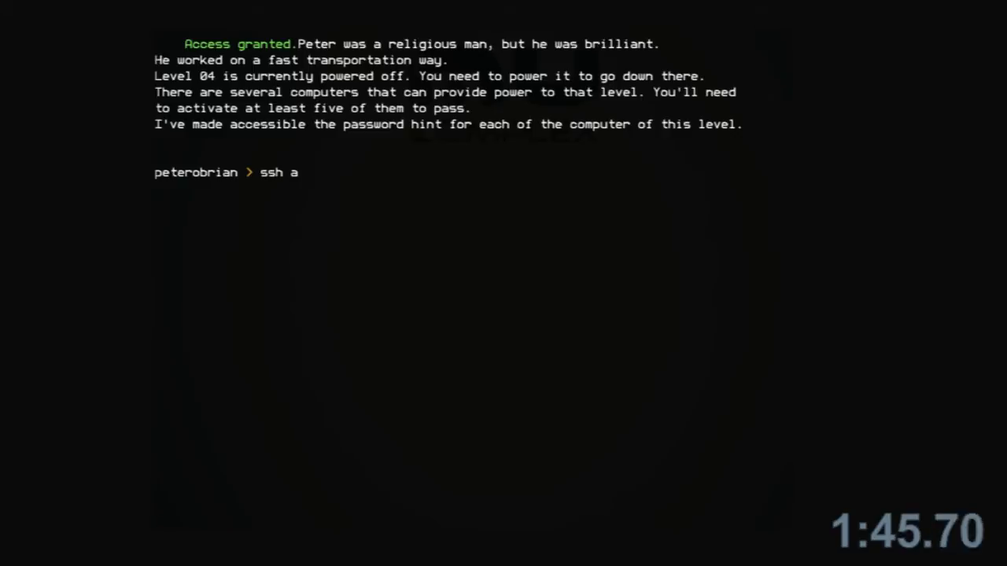
text(nnienod)
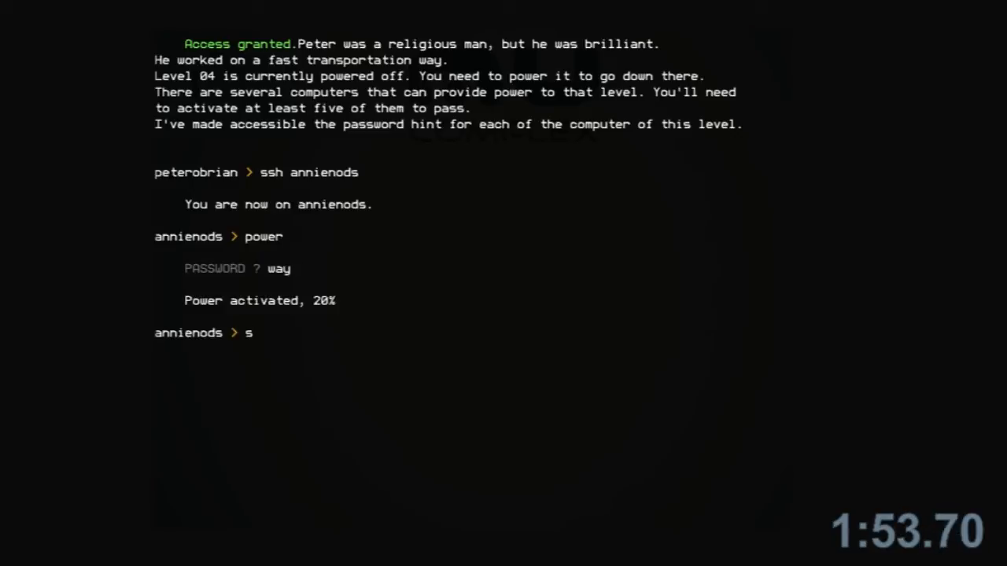
text(sh marcjo)
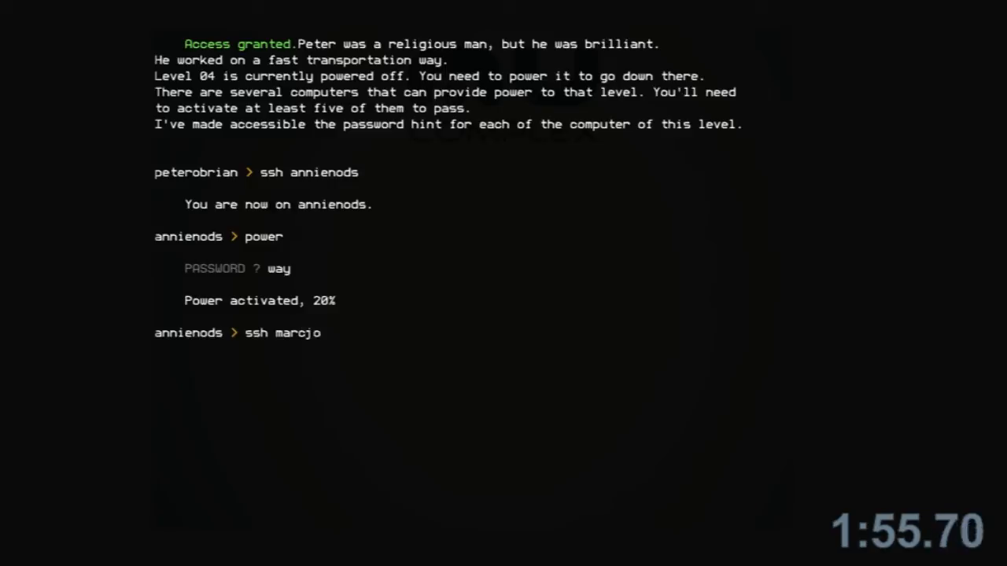